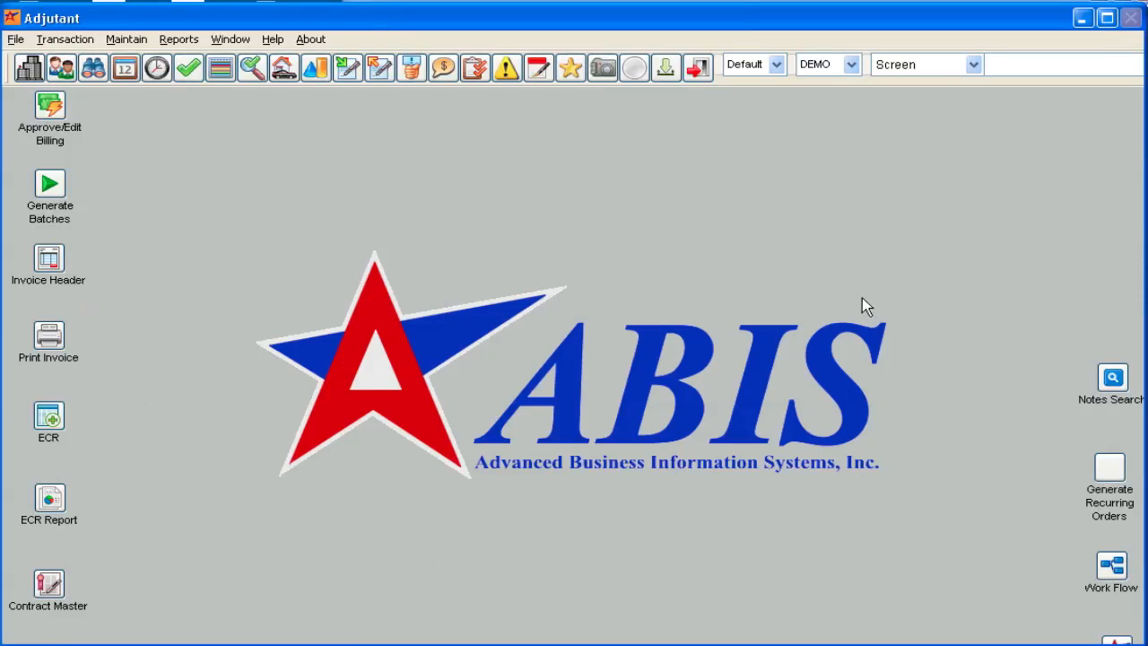
mouse_move(446, 254)
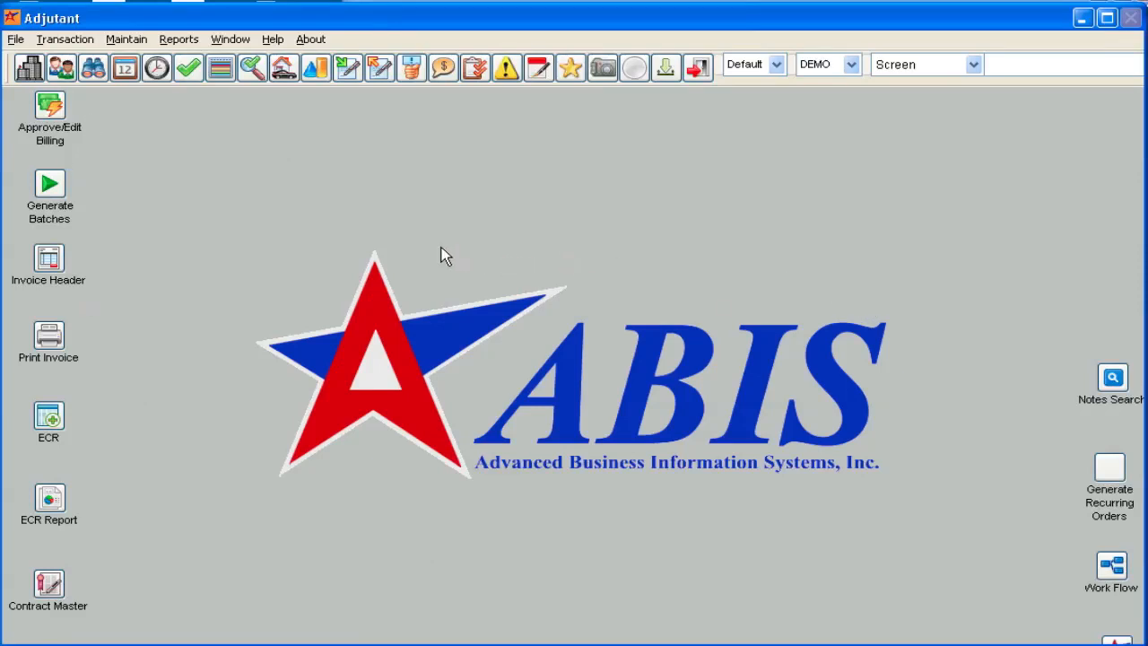
mouse_move(604, 274)
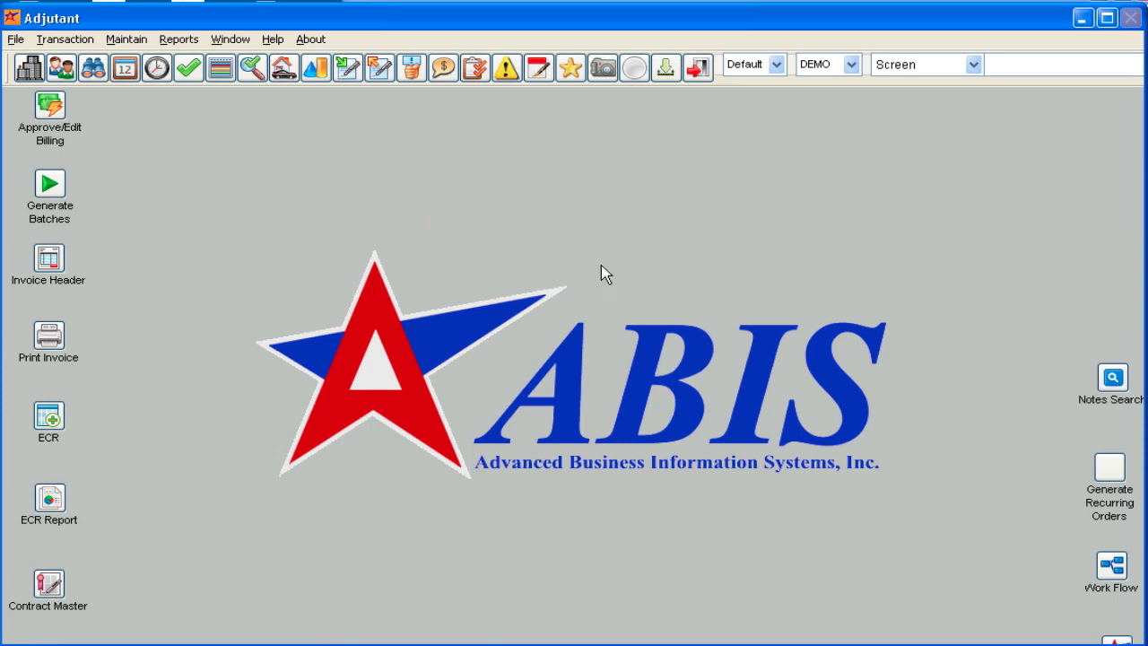
mouse_move(446, 296)
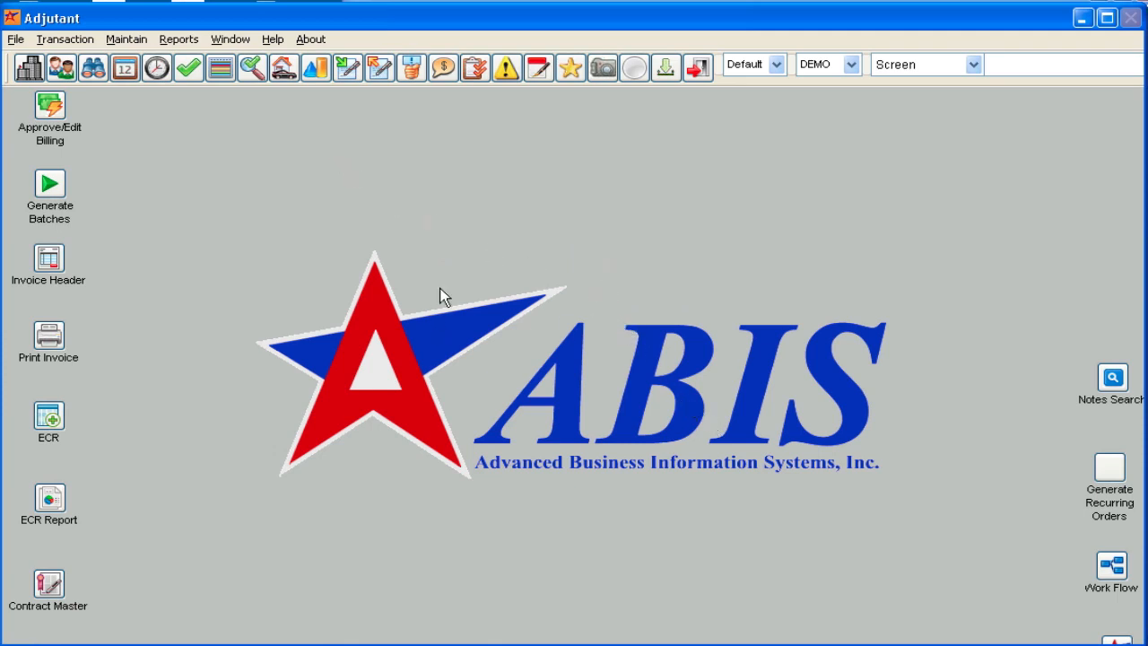
Open Apply Cash Receipts from the Transaction > Accounts Receivable menu.
click(65, 39)
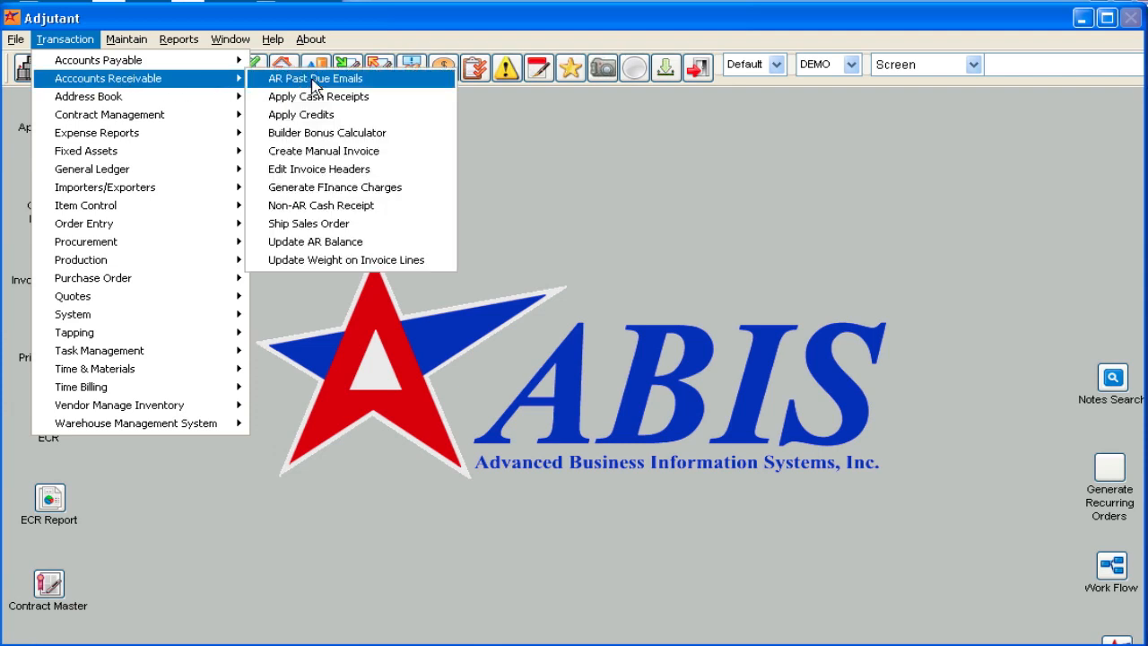
mouse_move(359, 100)
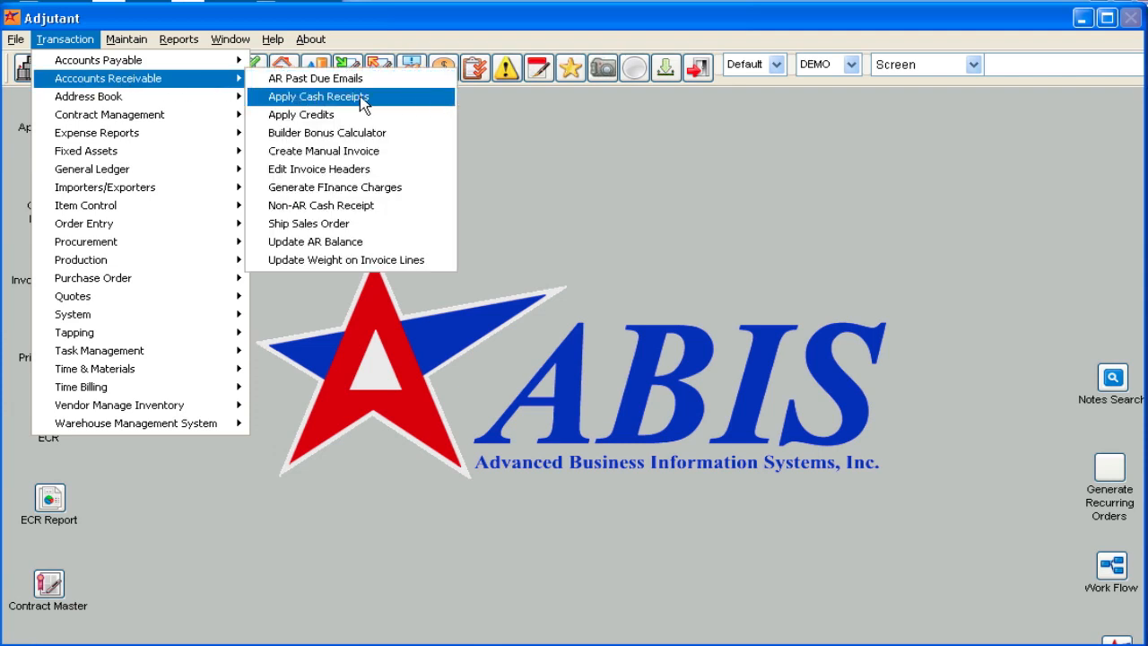
click(318, 96)
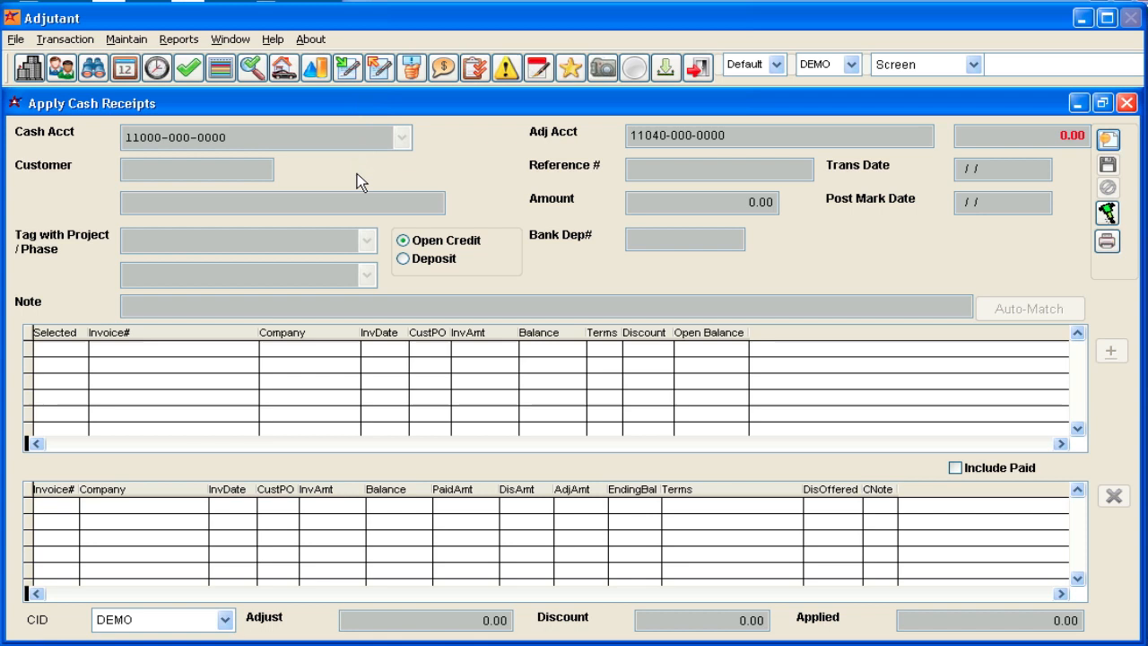
mouse_move(932, 188)
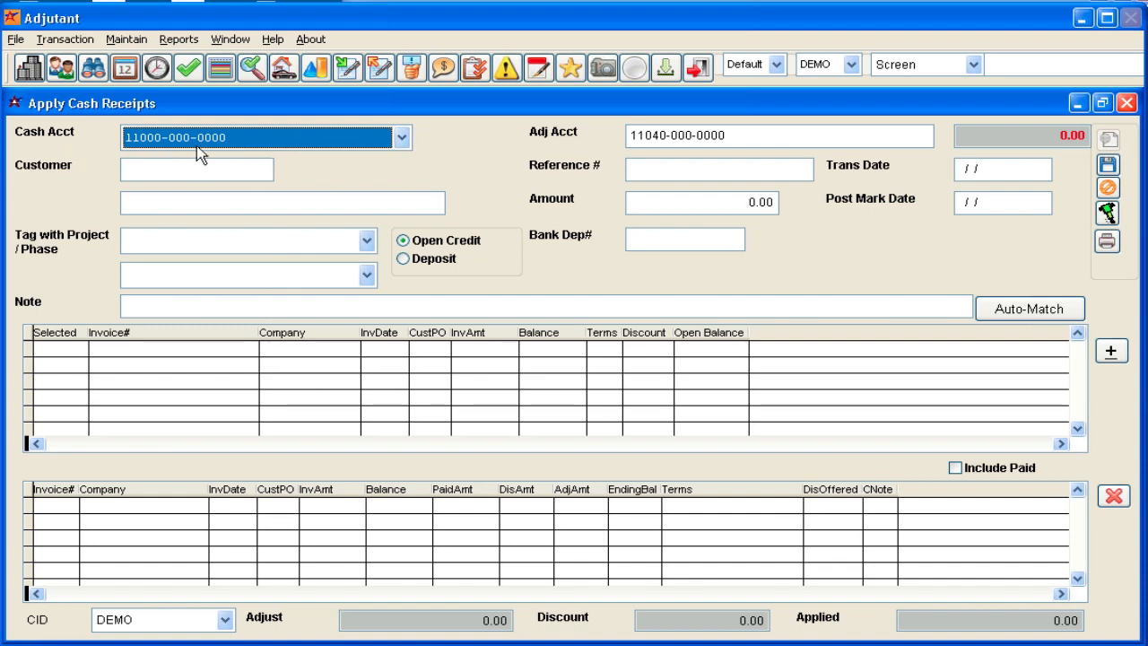
click(401, 137)
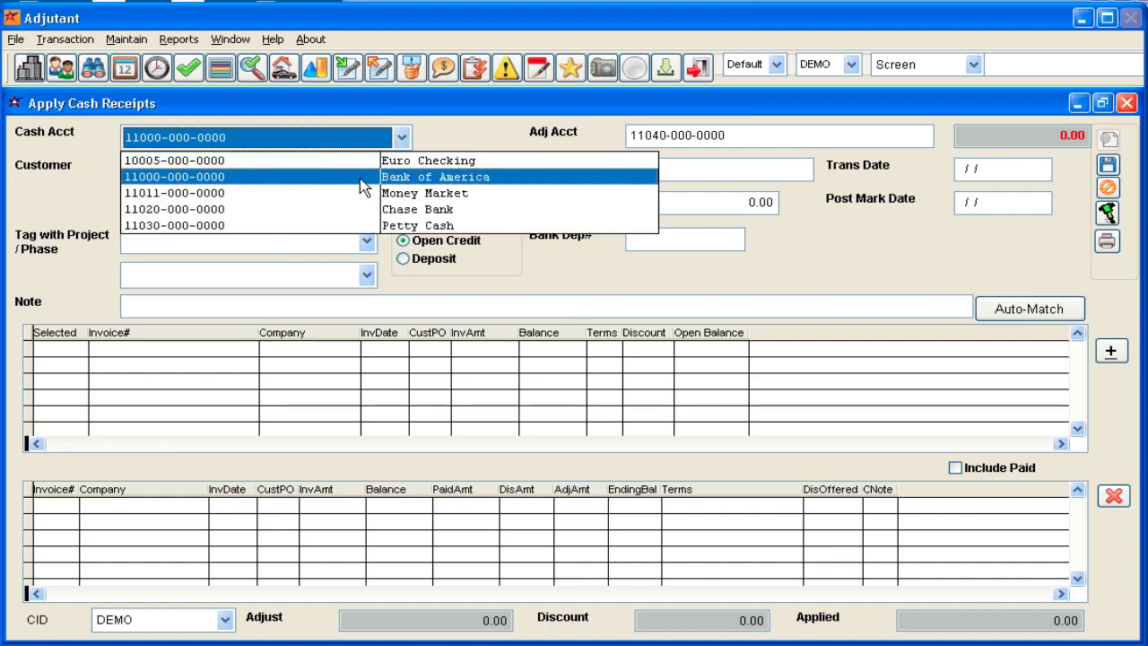
click(174, 176)
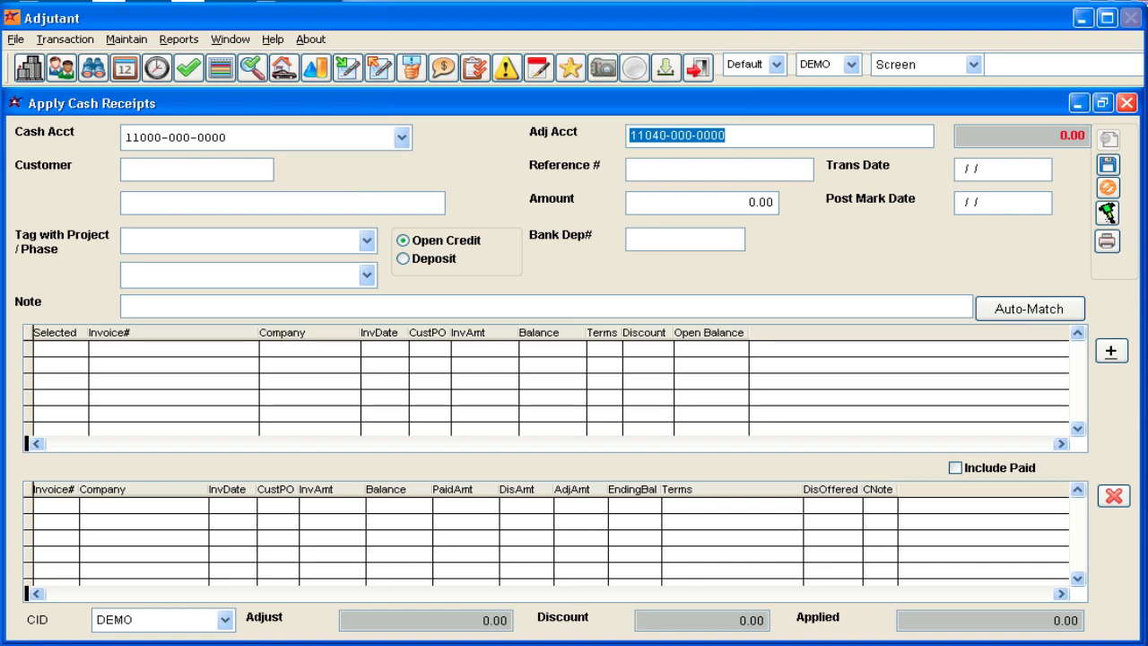
click(196, 169)
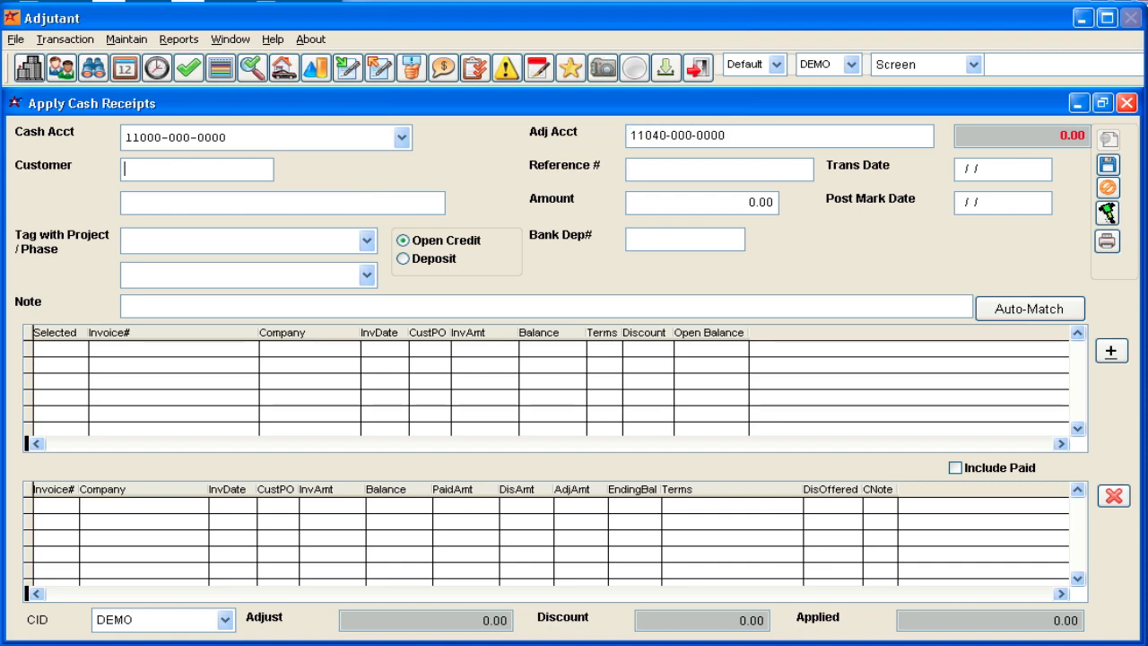
Look up 'ATC' and select customer ATC001, ABC Test Company.
text(ATC)
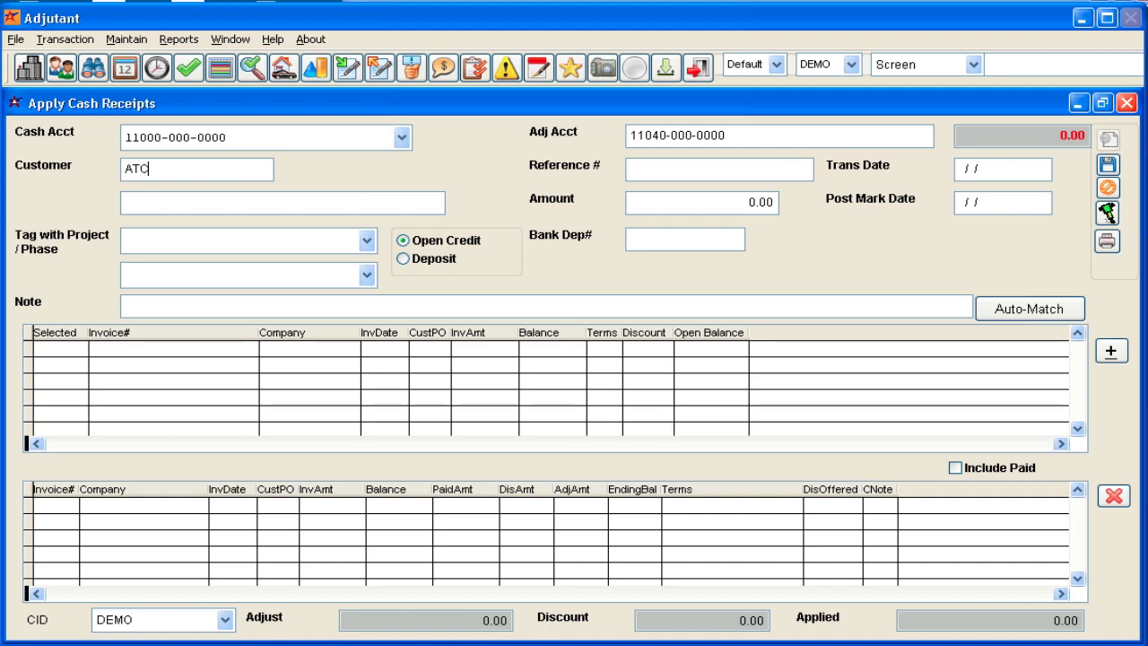
text(ATC)
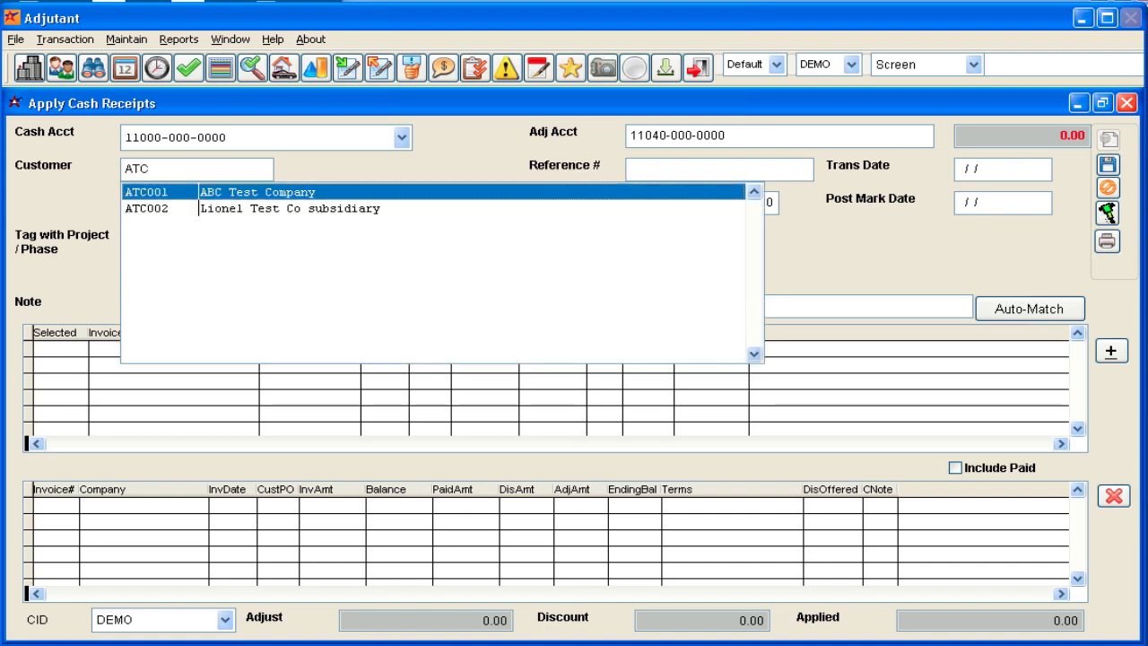
click(257, 191)
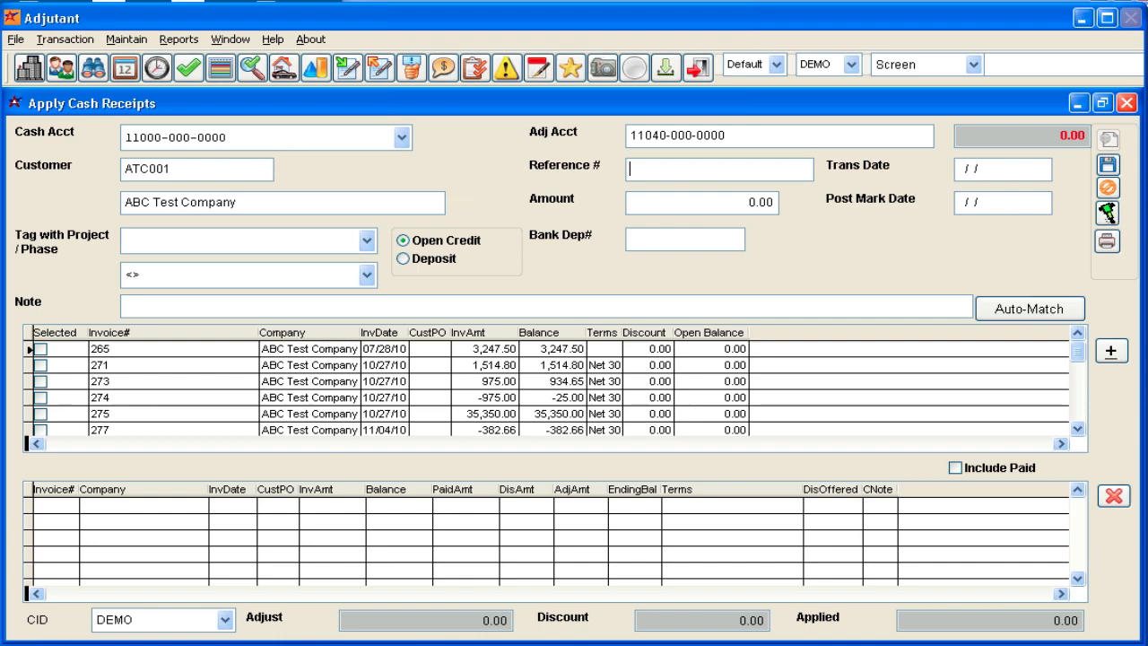
Enter reference 65498731, amount 4,762.30, date 03/08/11 and postmark 03/06.
text(65498731)
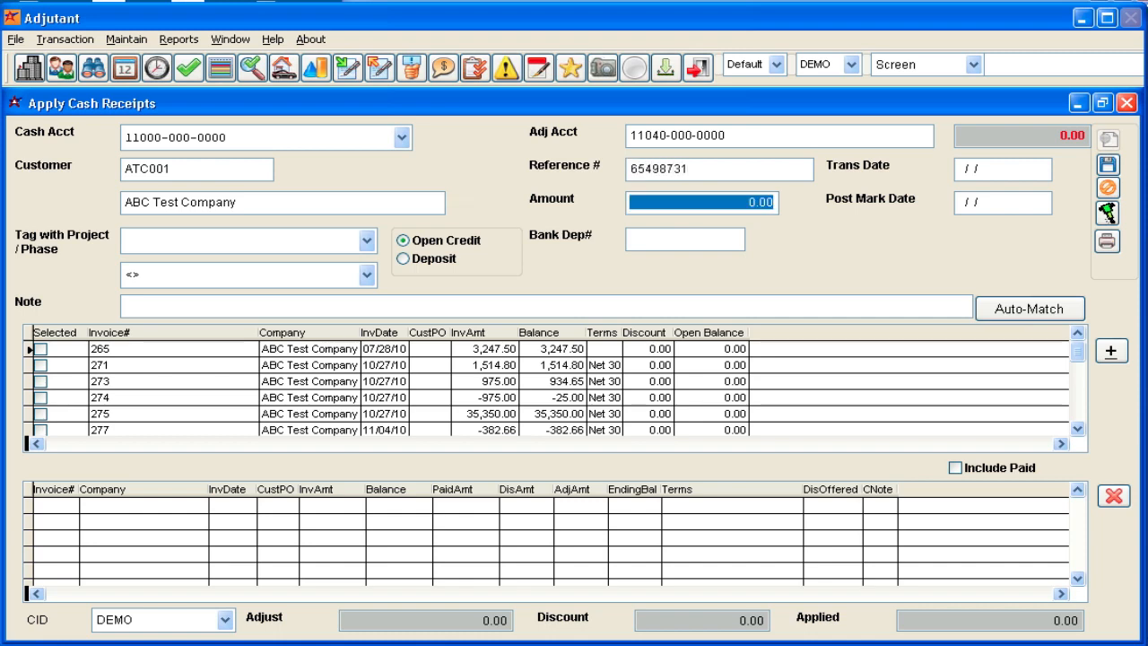
text(4,762.30)
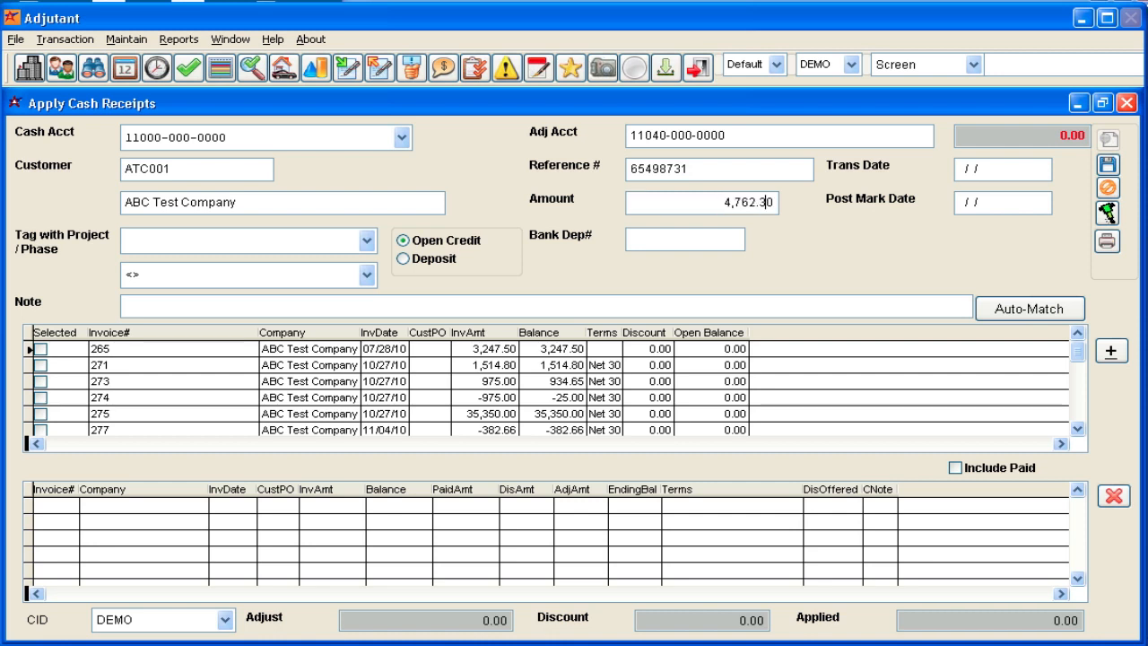
click(686, 238)
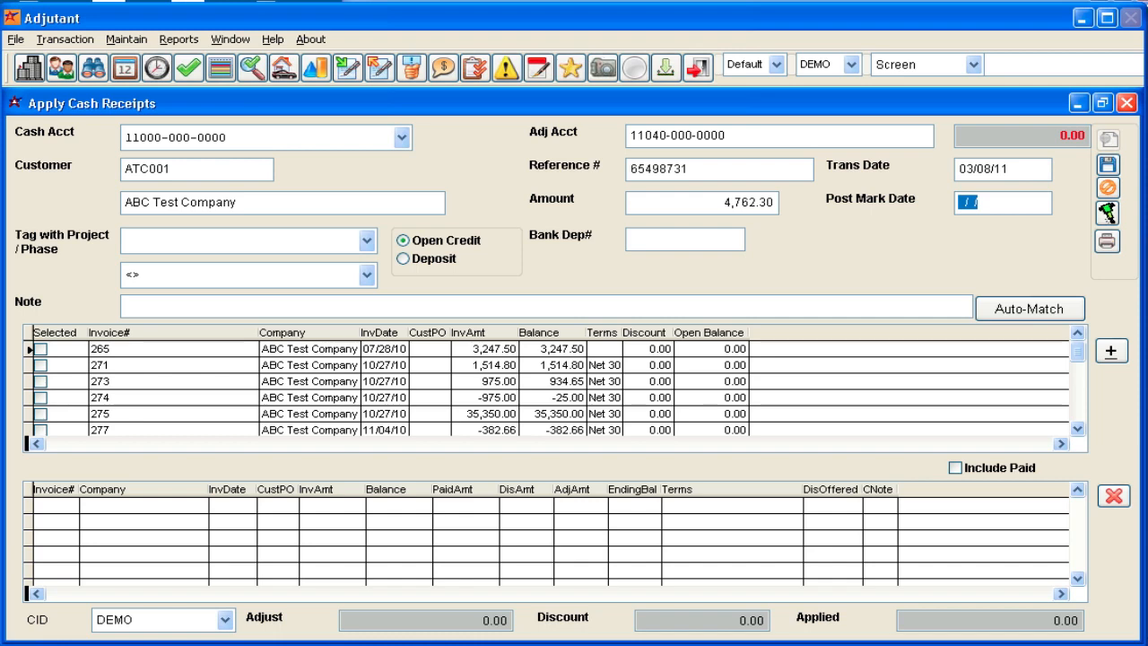
text(03/06)
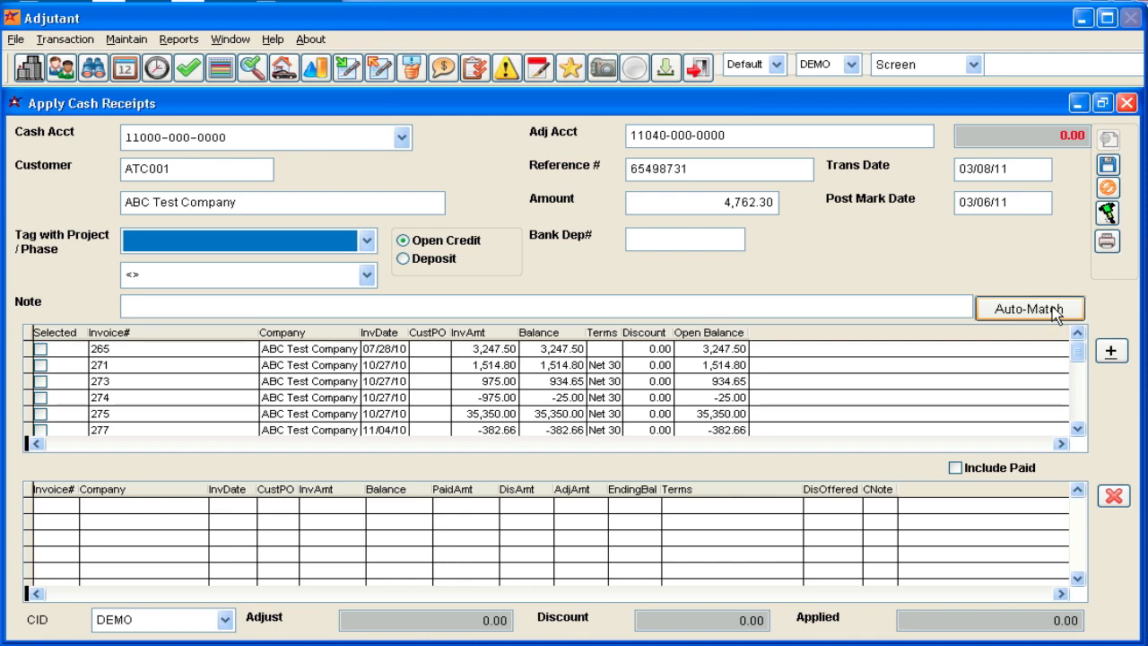
mouse_move(642, 387)
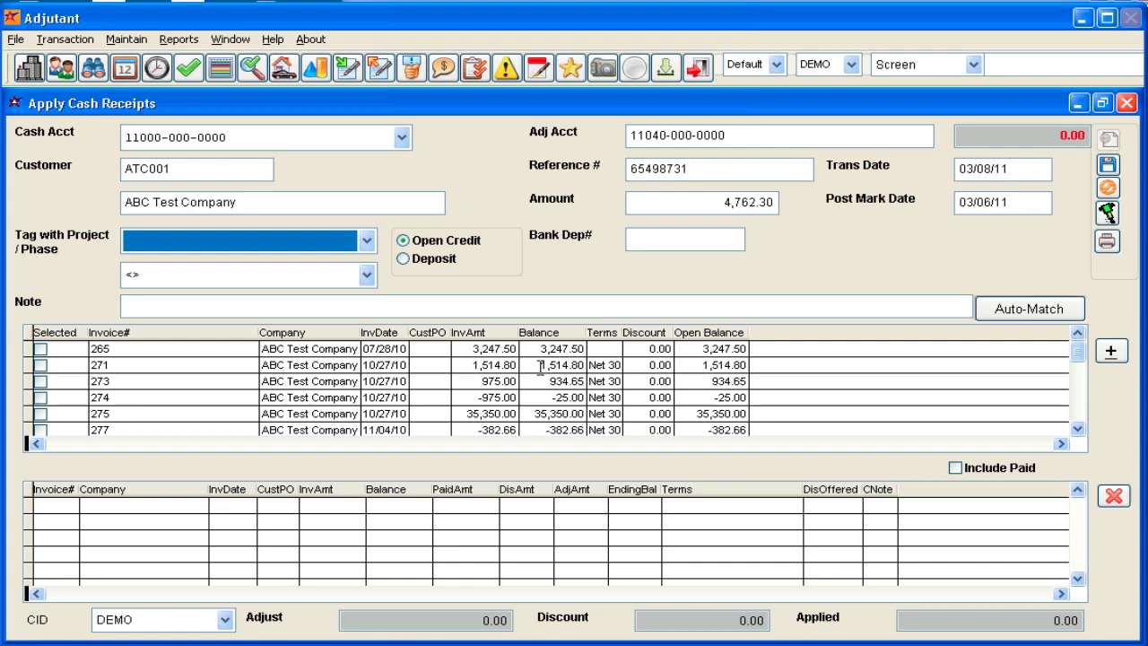
mouse_move(579, 426)
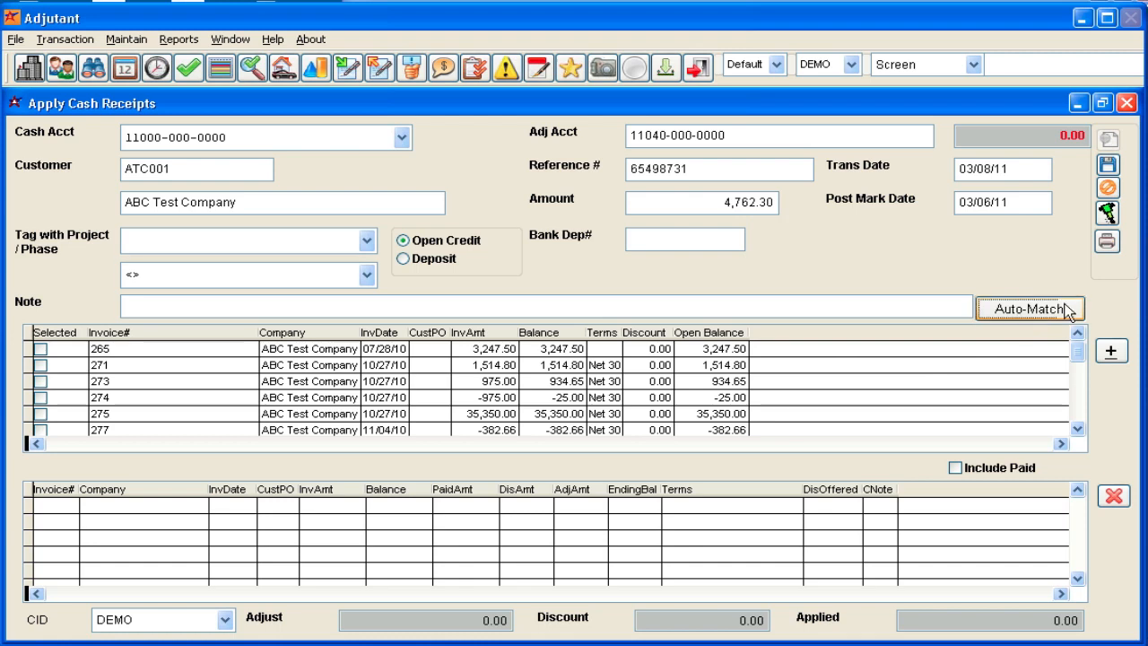
Auto-Match the receipt to invoices 265 and 271 and acknowledge the multi-match notice.
click(1029, 308)
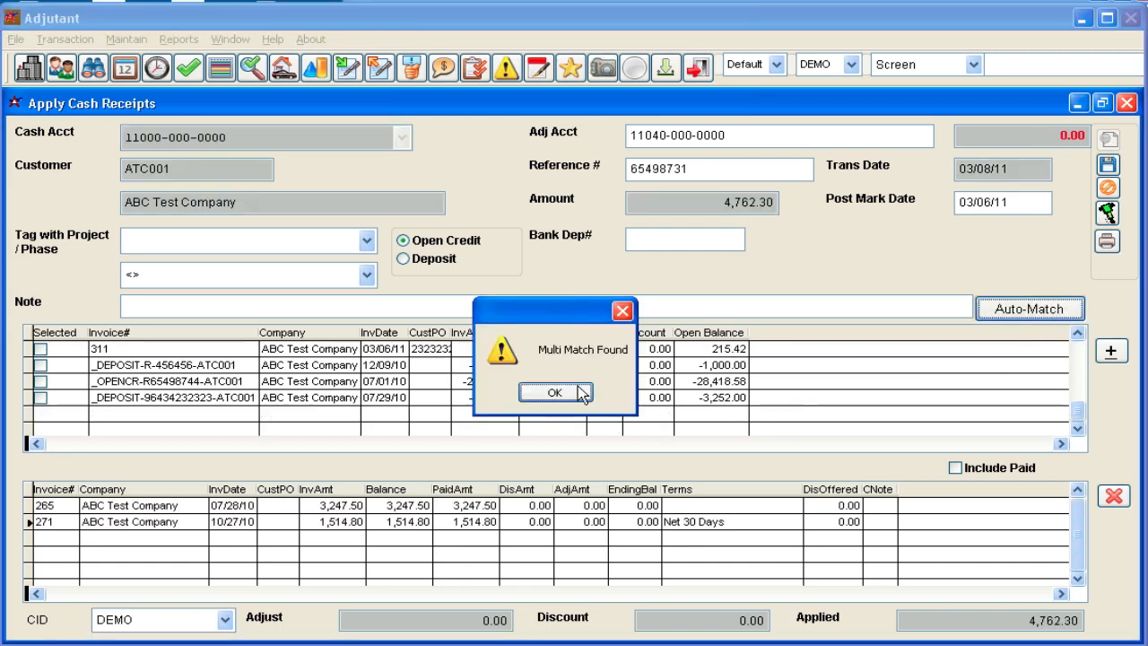
mouse_move(301, 453)
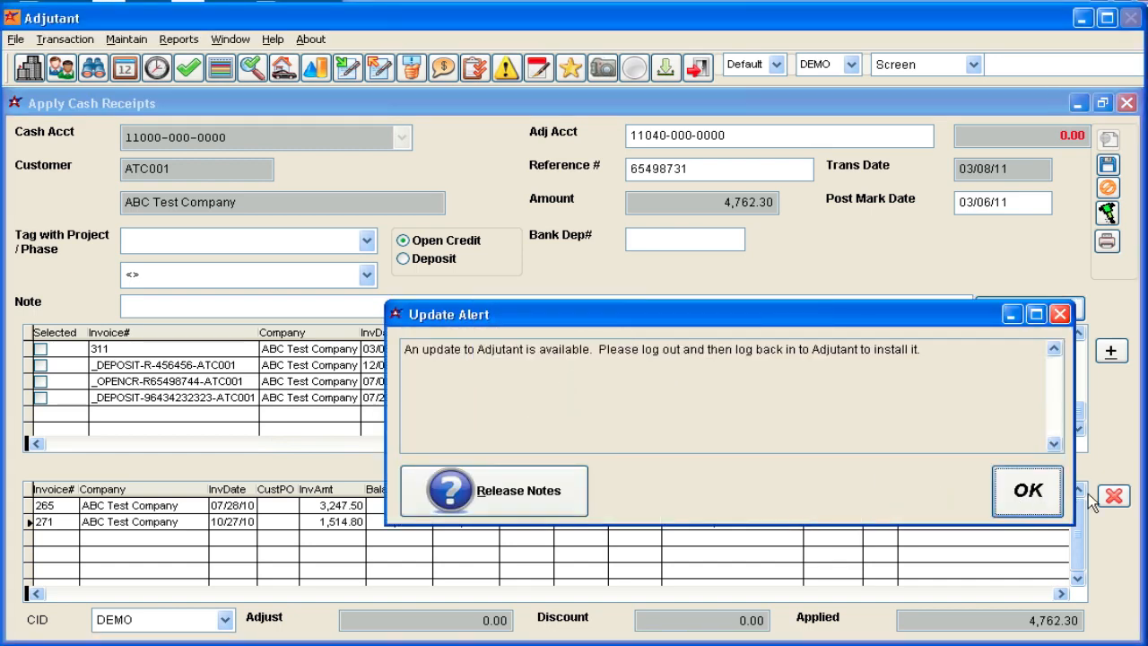
click(1028, 491)
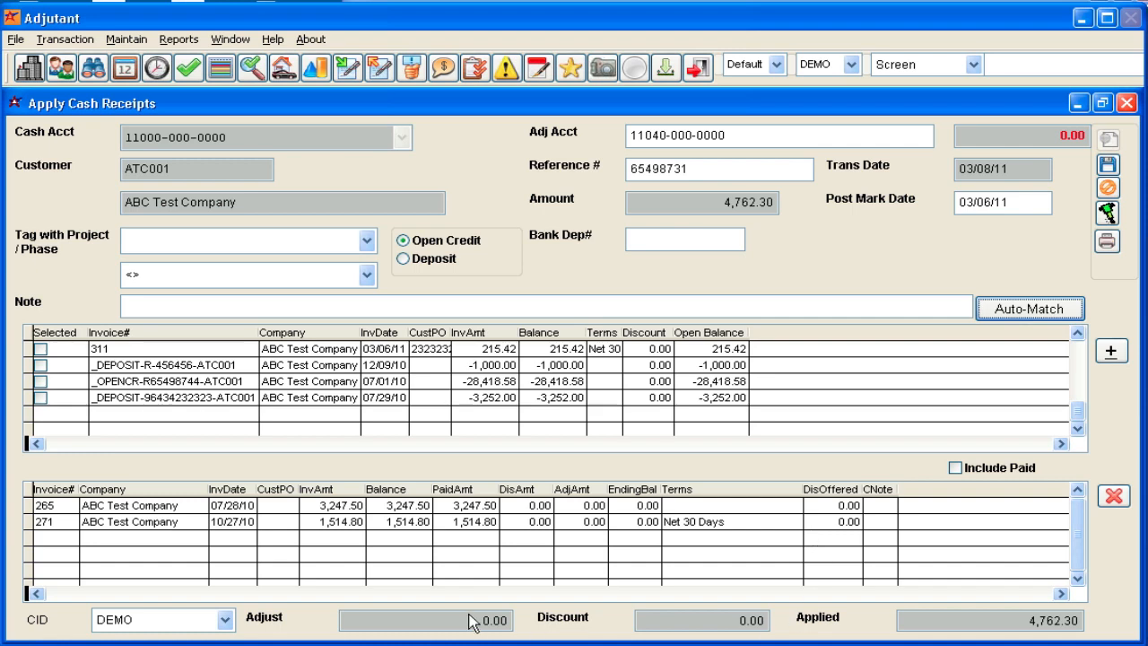
mouse_move(550, 632)
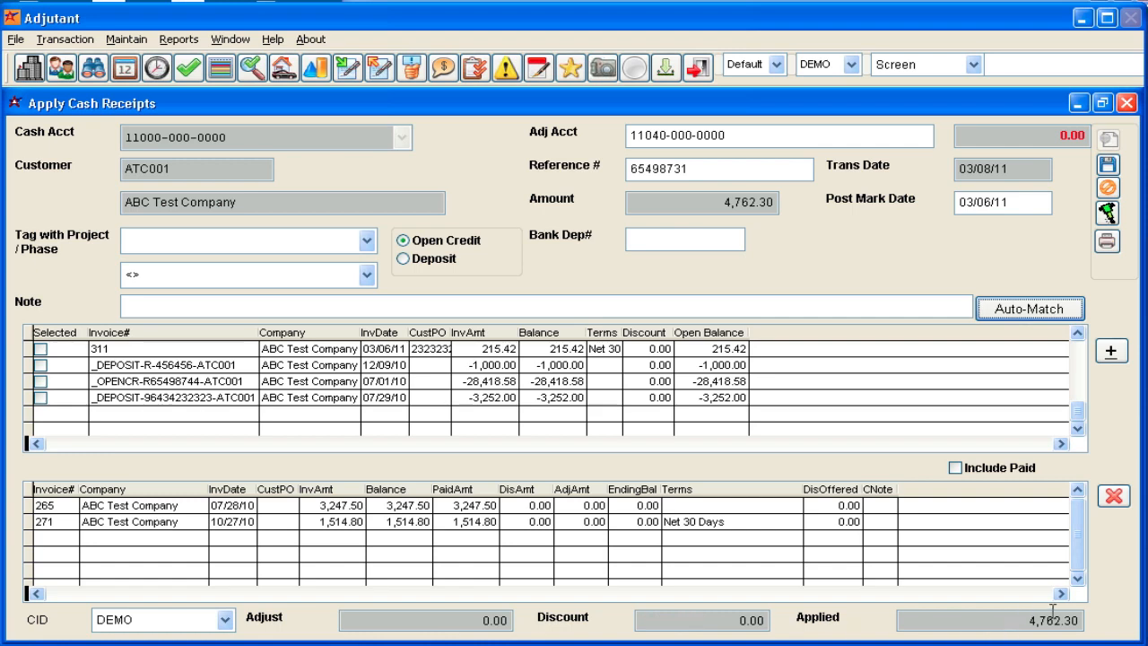
mouse_move(916, 585)
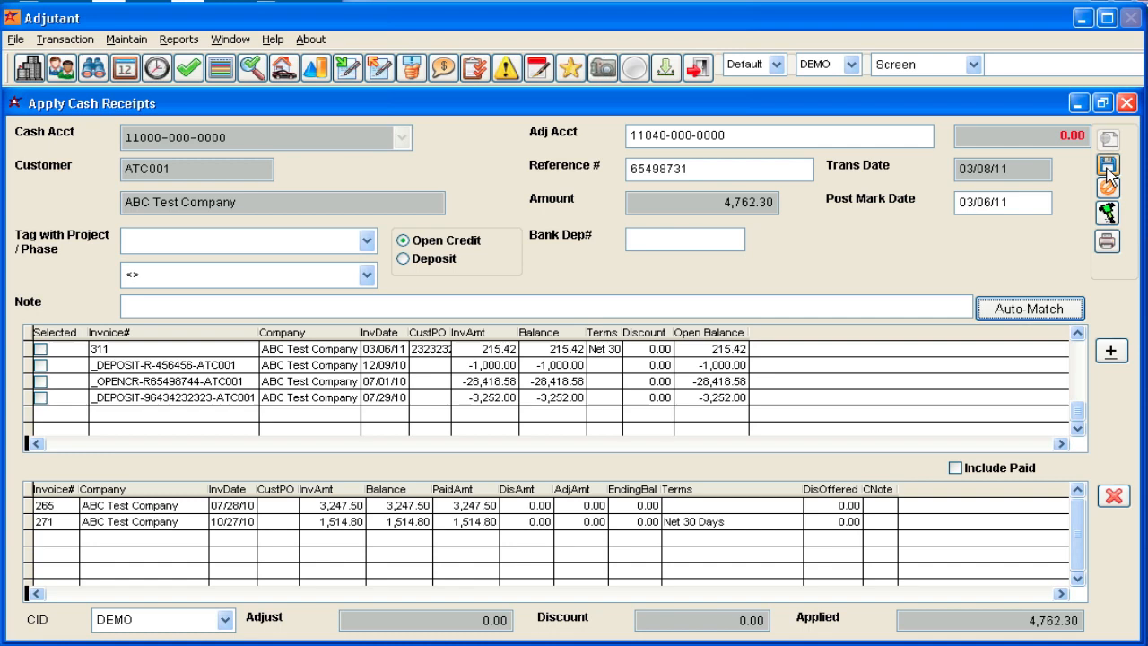
Save the applied receipt and acknowledge the Cash Applied confirmation.
click(1109, 165)
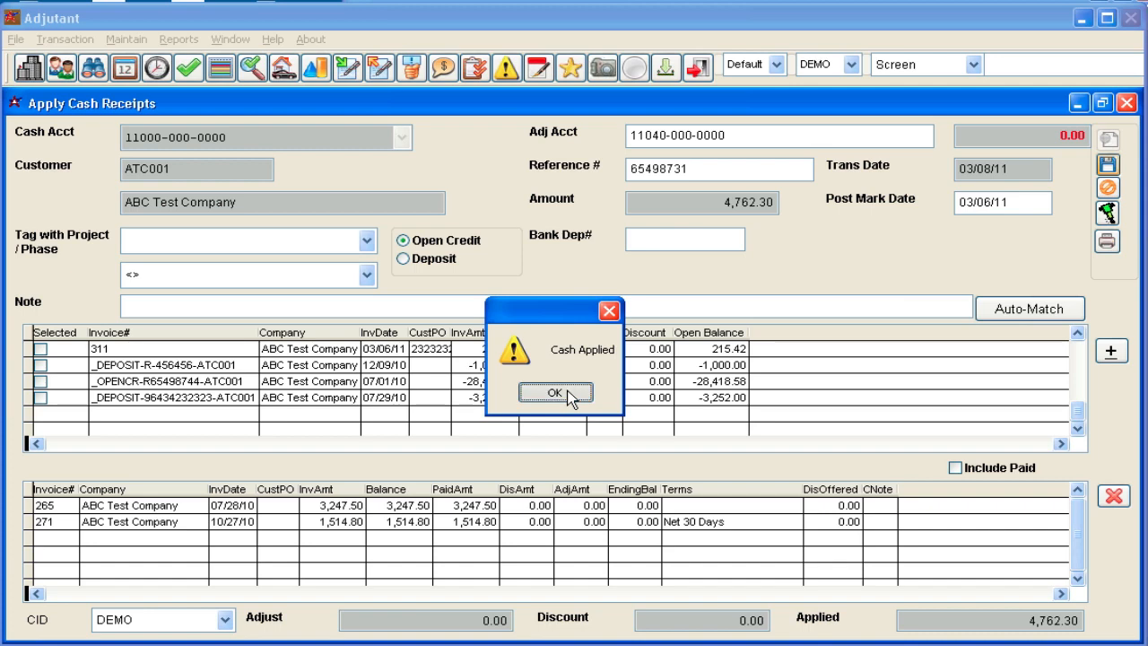
click(555, 392)
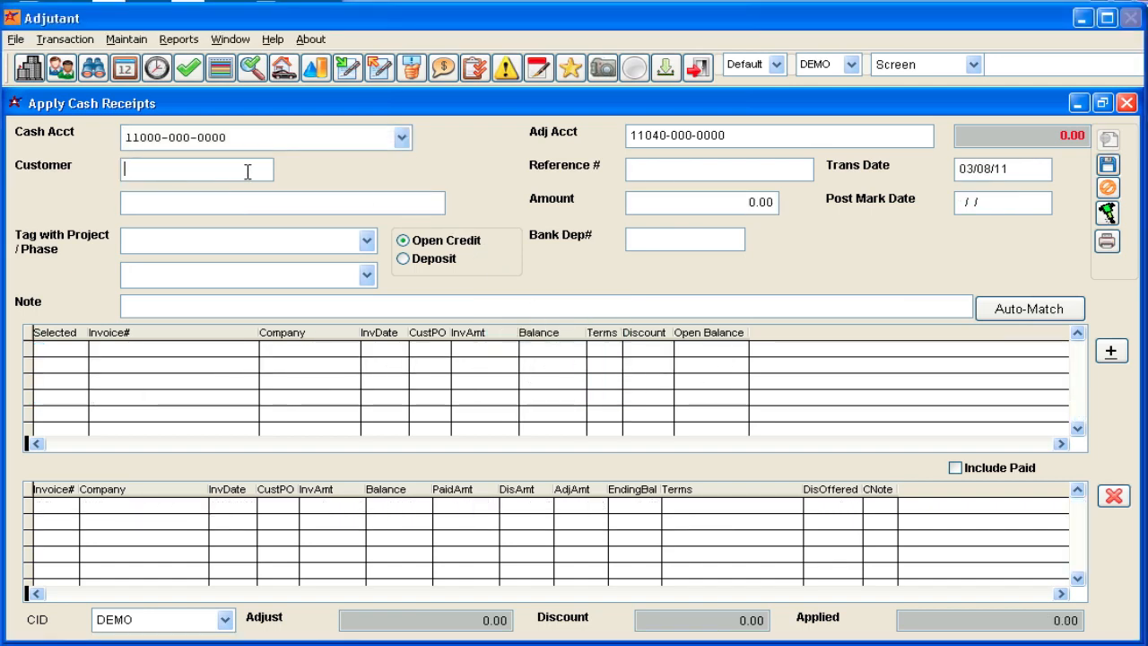
mouse_move(354, 184)
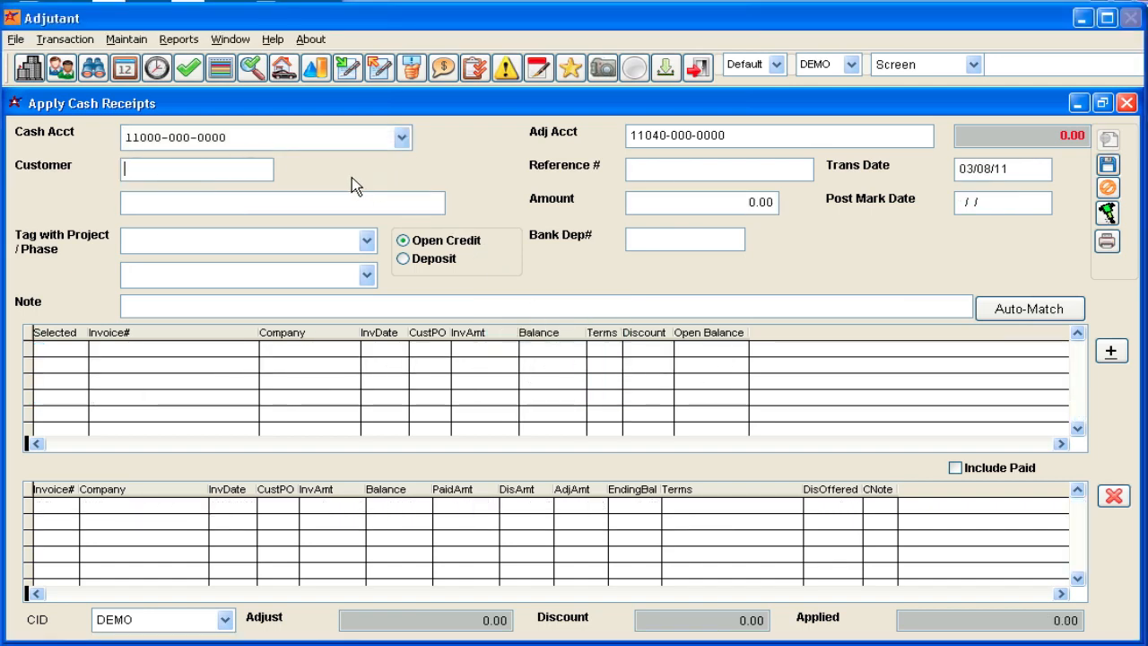